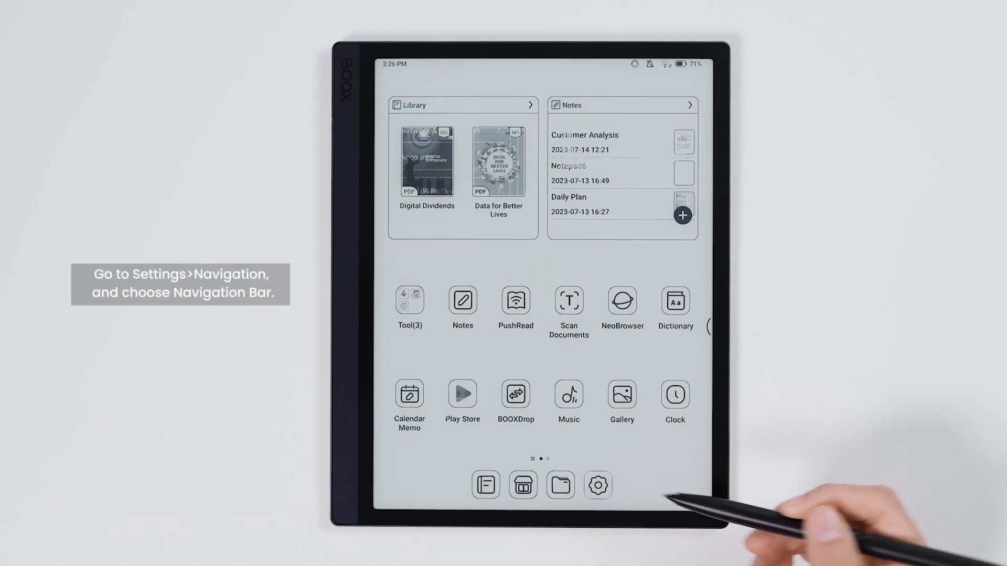
Select Navigation Bar under System Navigation and choose the button order beginning with back, then home.
{"action": "left_click", "coordinate": [597, 485]}
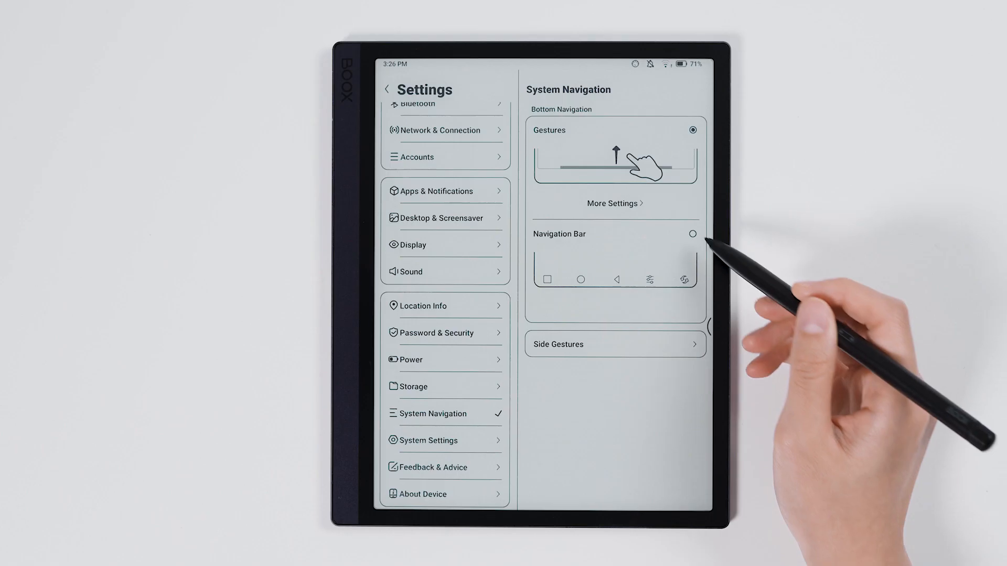
{"action": "left_click", "coordinate": [692, 234]}
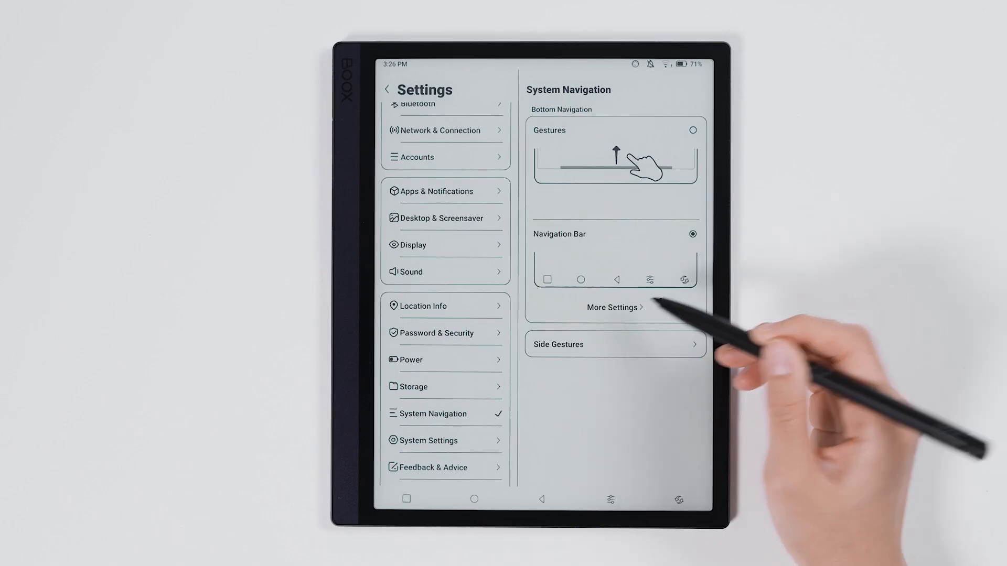
{"action": "left_click", "coordinate": [612, 308]}
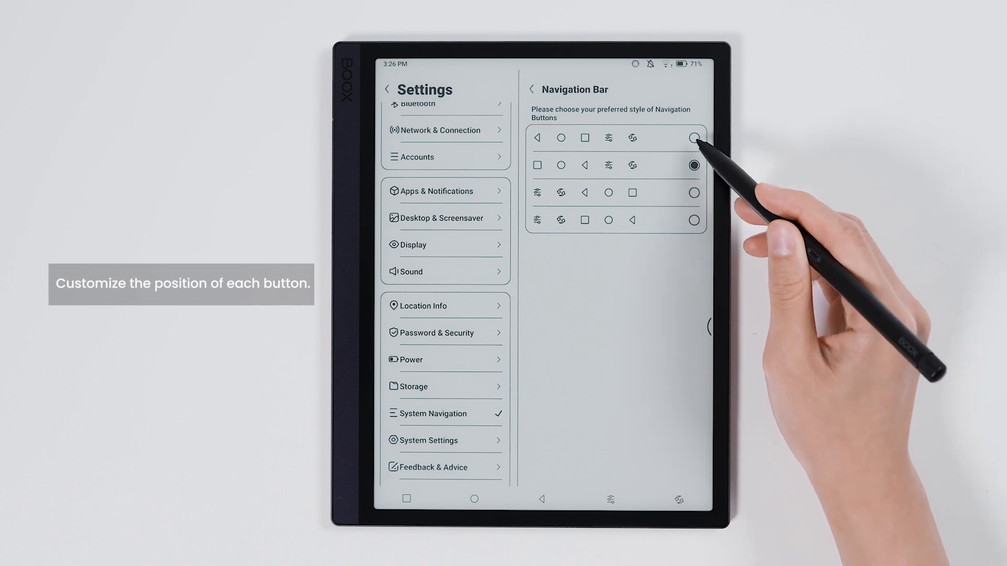
{"action": "left_click", "coordinate": [694, 138]}
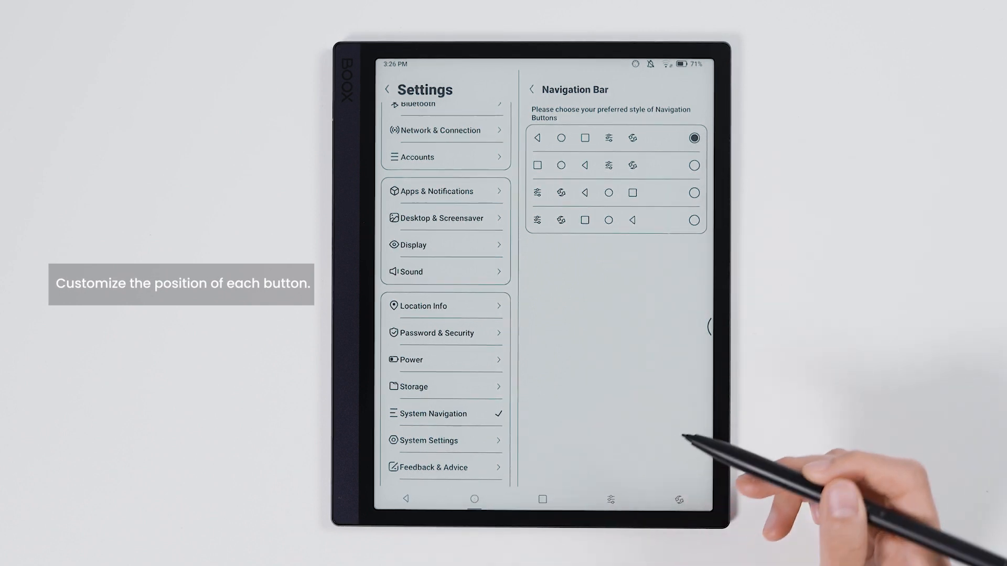
Return to the home screen using the new navigation bar's Home button.
{"action": "left_click", "coordinate": [541, 499]}
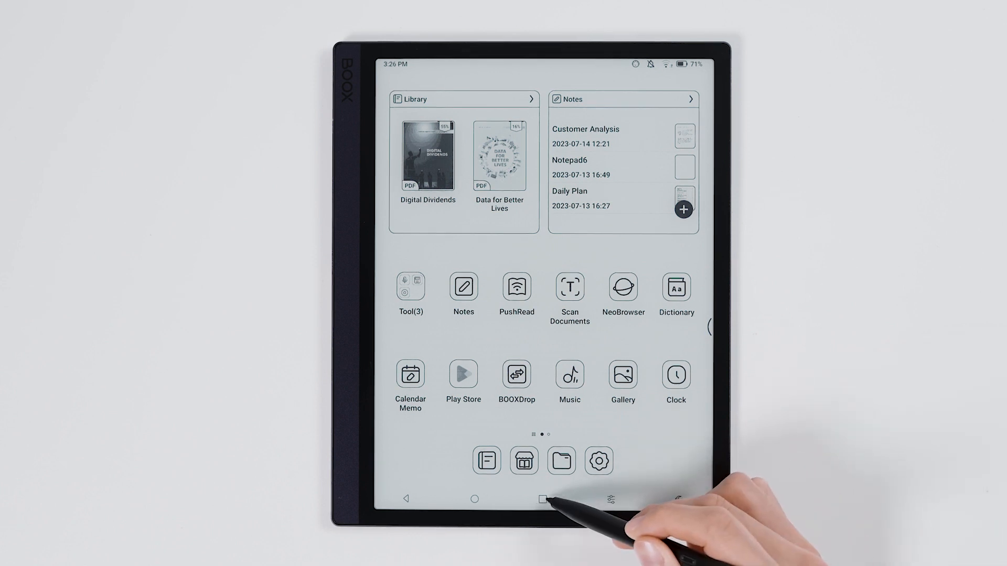
{"action": "left_click", "coordinate": [543, 499]}
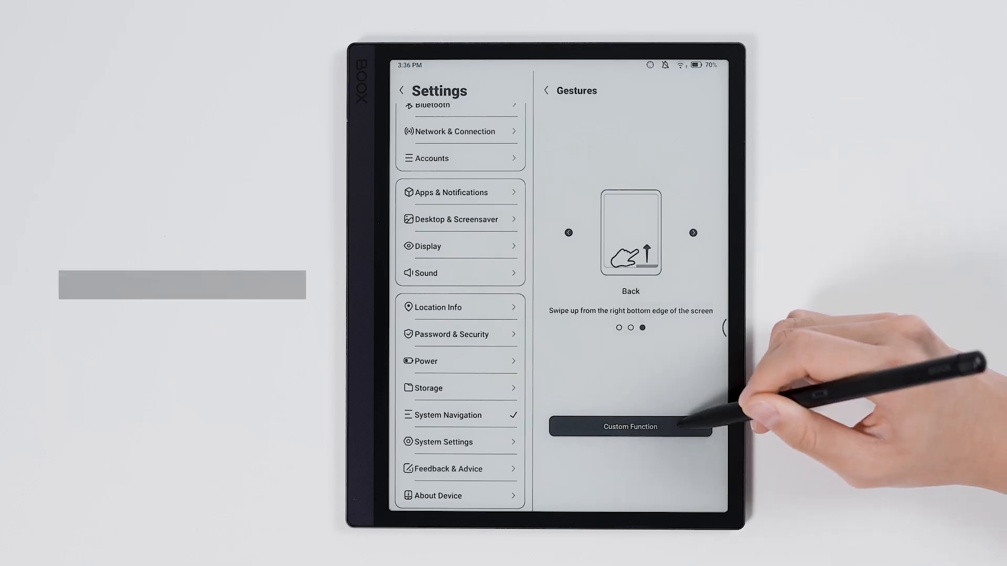
Assign Back as the custom function for the bottom-right swipe gesture.
{"action": "left_click", "coordinate": [630, 427]}
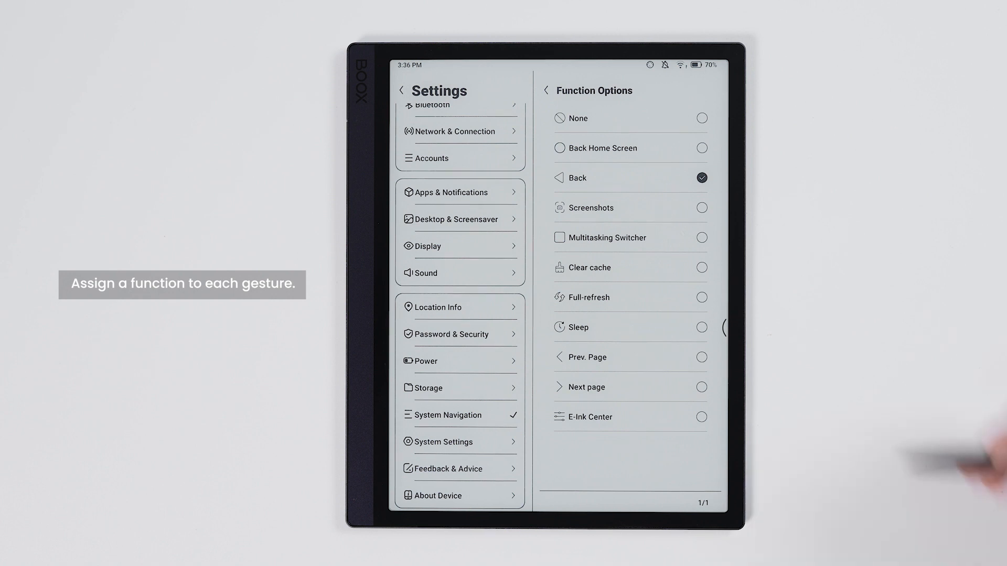
{"action": "left_click", "coordinate": [702, 207]}
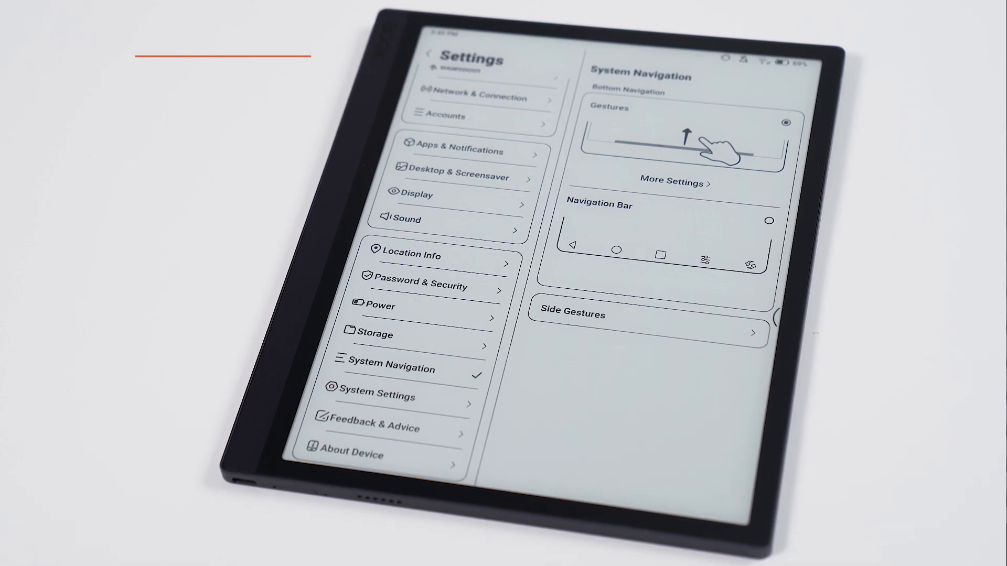
Enable Left-and-right Swipe Gestures under Side Gestures and browse the swipe previews.
{"action": "left_click", "coordinate": [645, 313]}
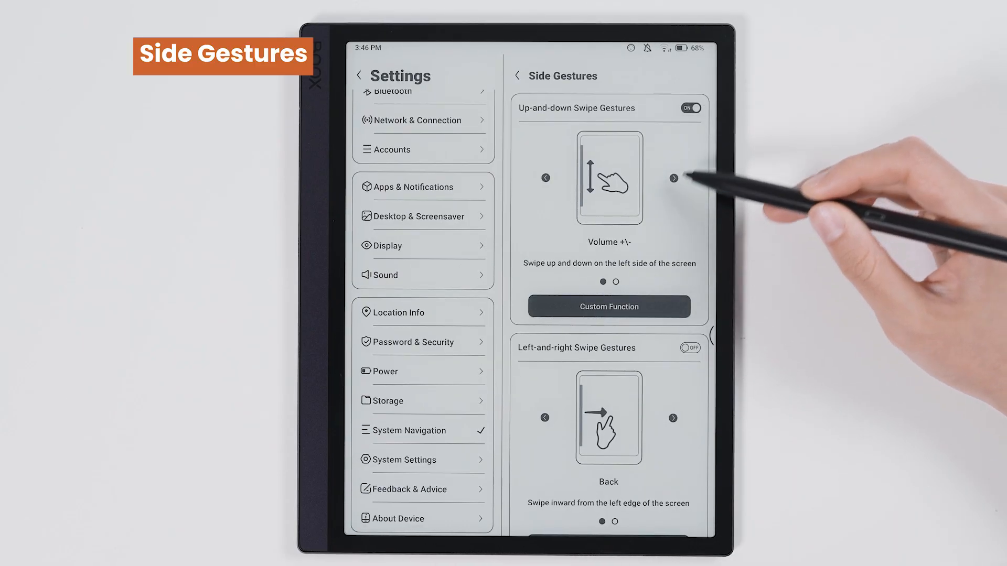
{"action": "left_click", "coordinate": [673, 179]}
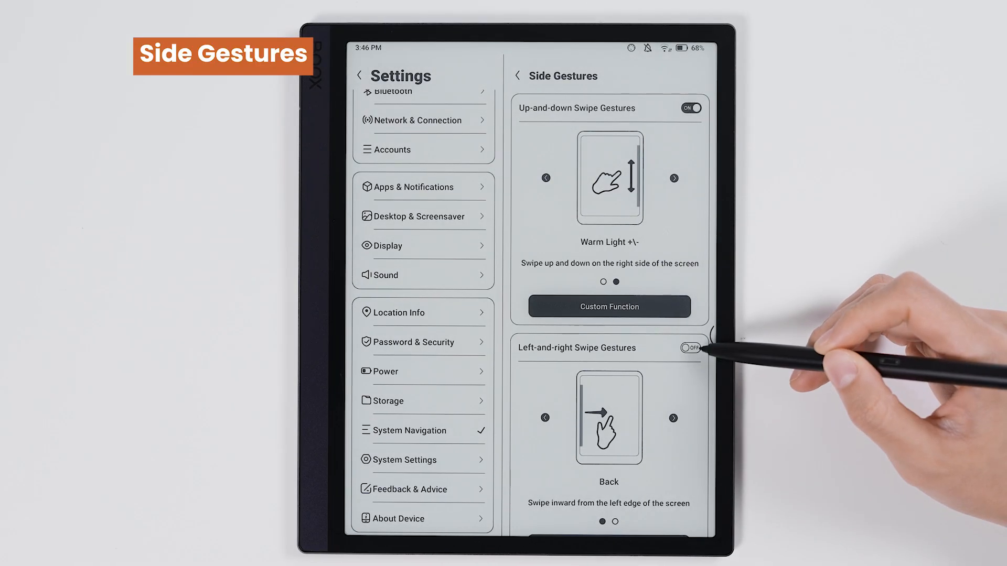
{"action": "left_click", "coordinate": [690, 348]}
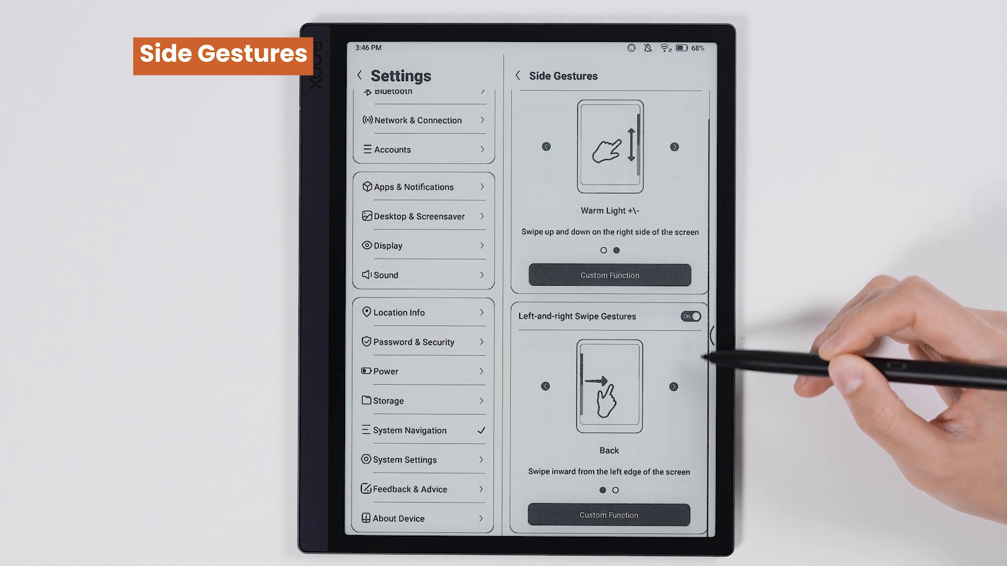
{"action": "left_click", "coordinate": [673, 387]}
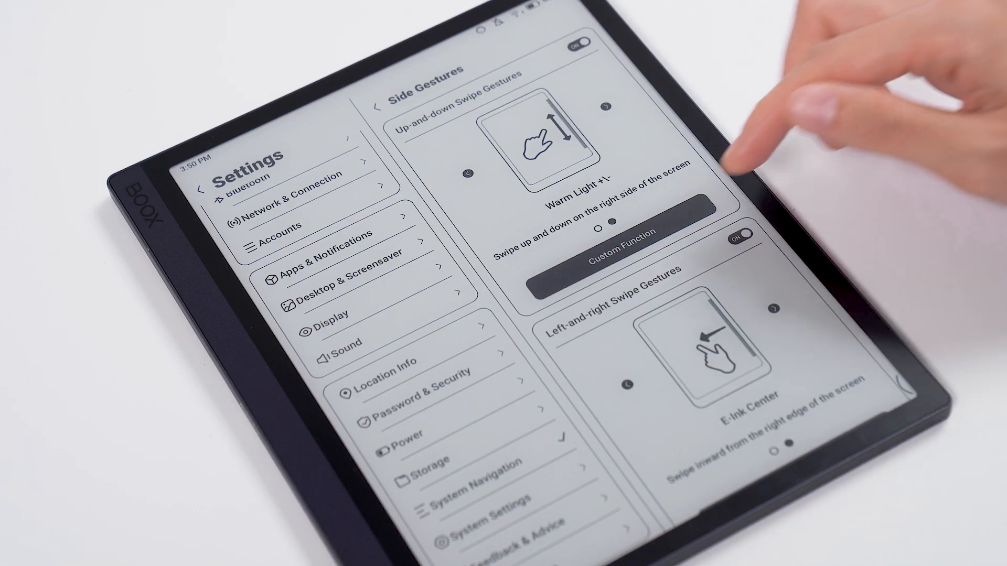
{"action": "left_click", "coordinate": [587, 248]}
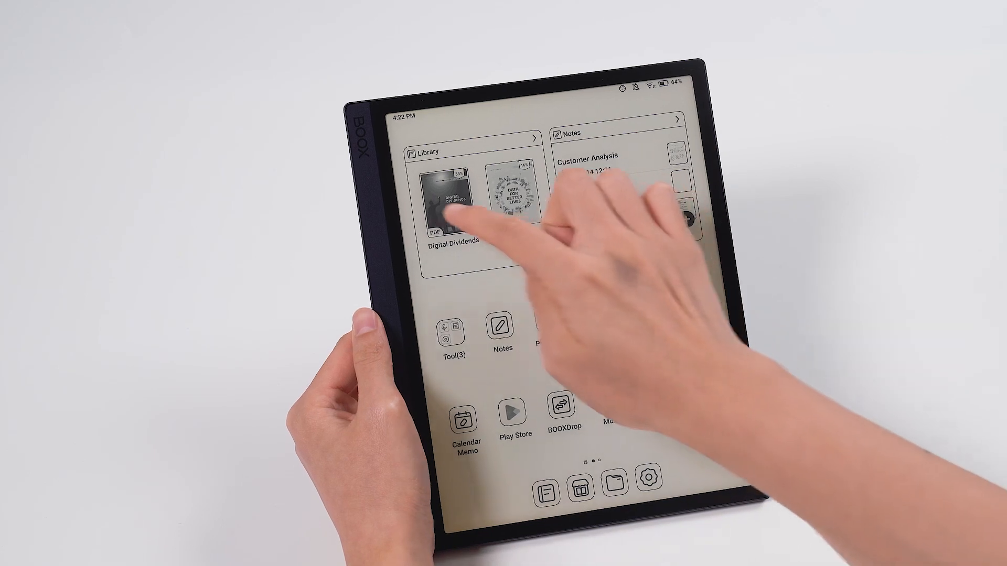
Bring up the Control Center showing the Navigation Ball shortcut.
{"action": "left_click", "coordinate": [450, 206]}
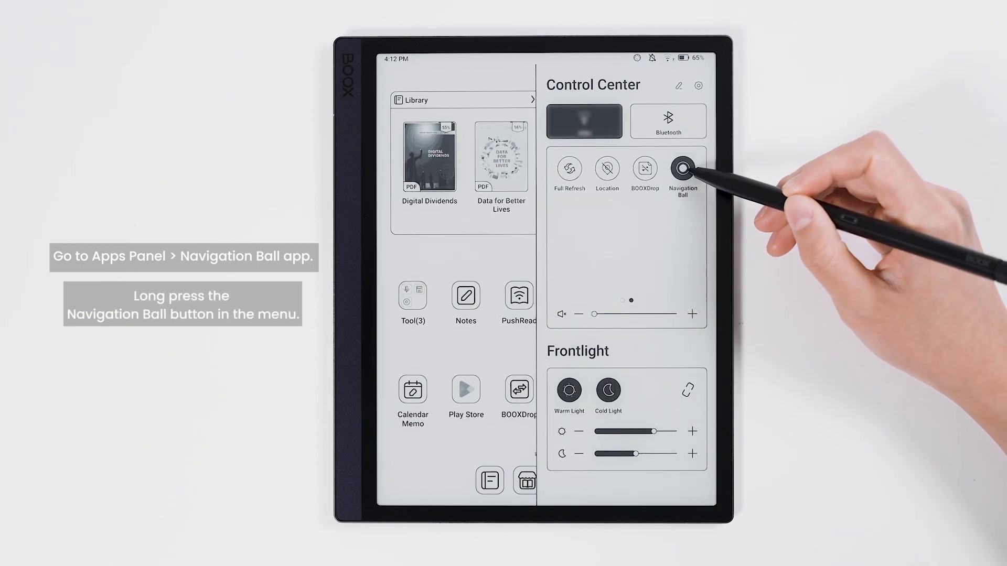
Assign Full Refresh to Navigation Ball Button 2 and pin it to the screen.
{"action": "left_click", "coordinate": [682, 170]}
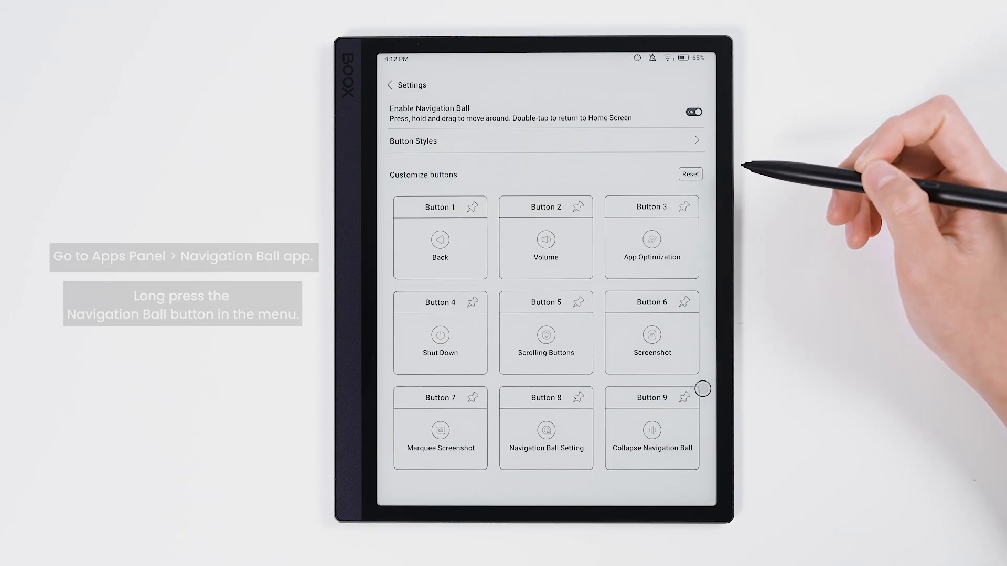
{"action": "left_click", "coordinate": [546, 238]}
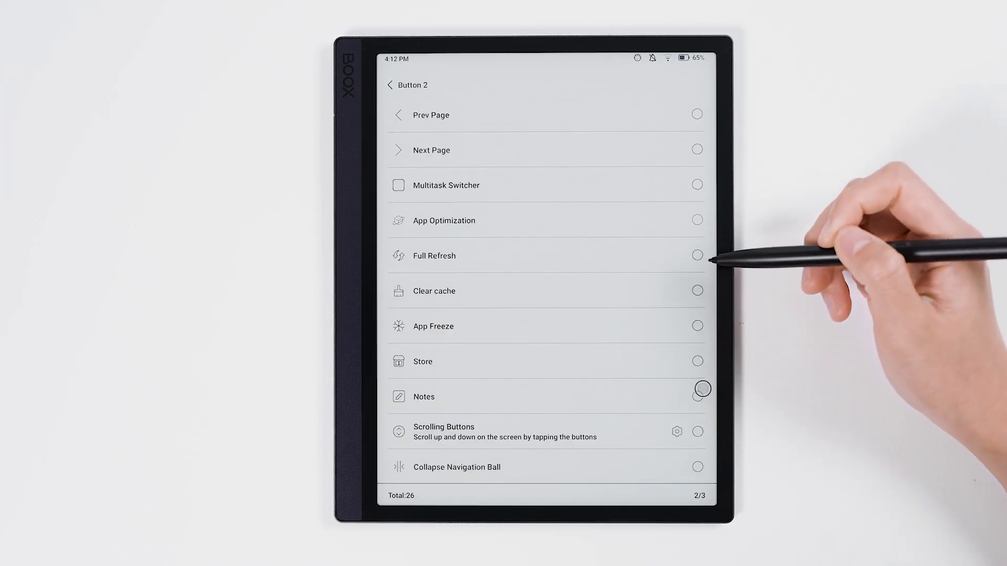
{"action": "left_click", "coordinate": [697, 256]}
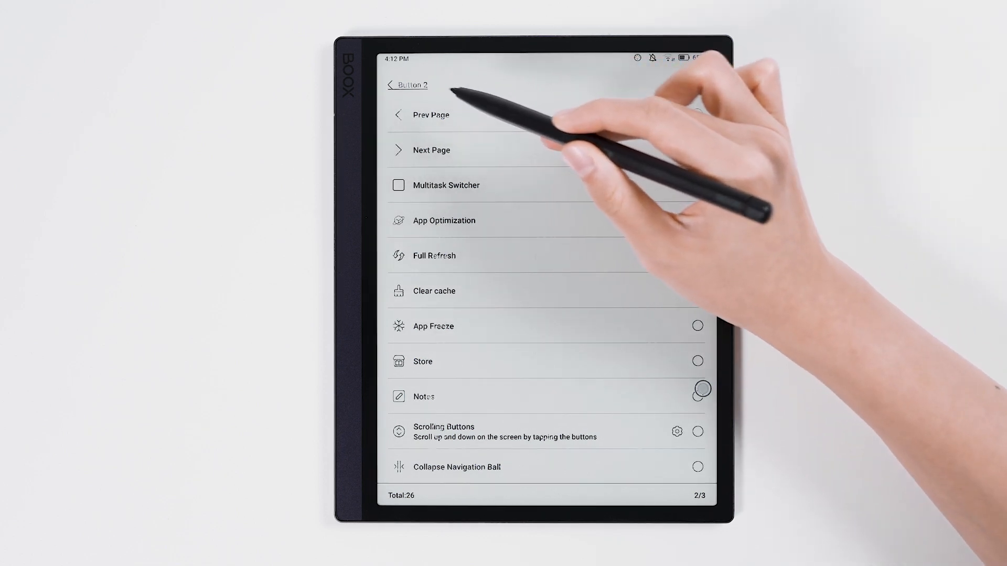
{"action": "left_click", "coordinate": [390, 84]}
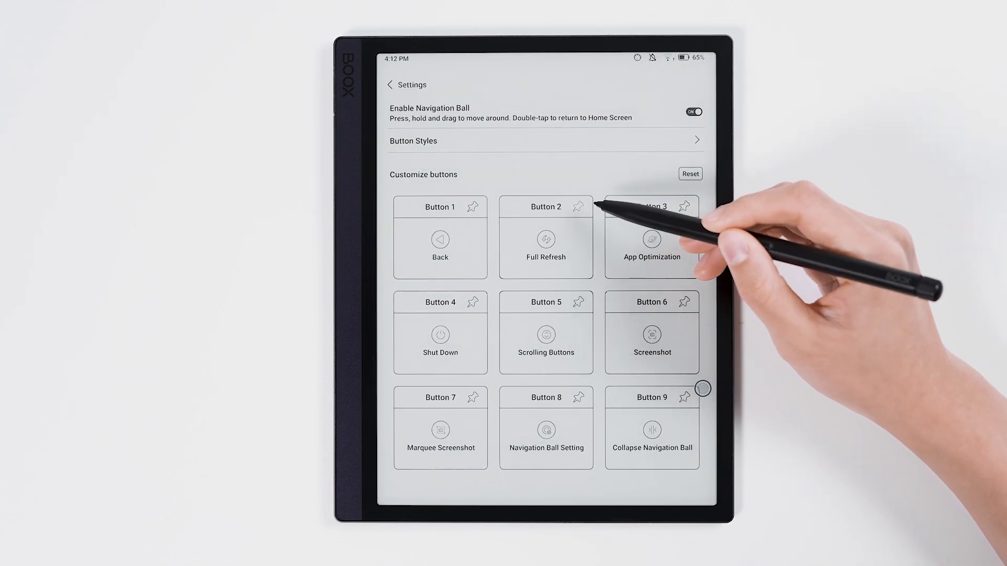
{"action": "left_click", "coordinate": [574, 207]}
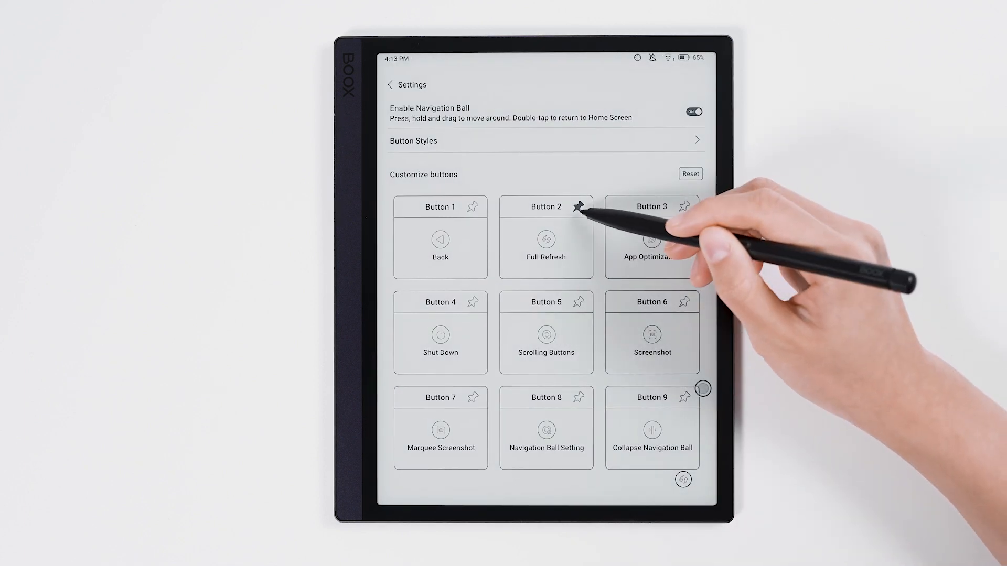
{"action": "left_click", "coordinate": [577, 206]}
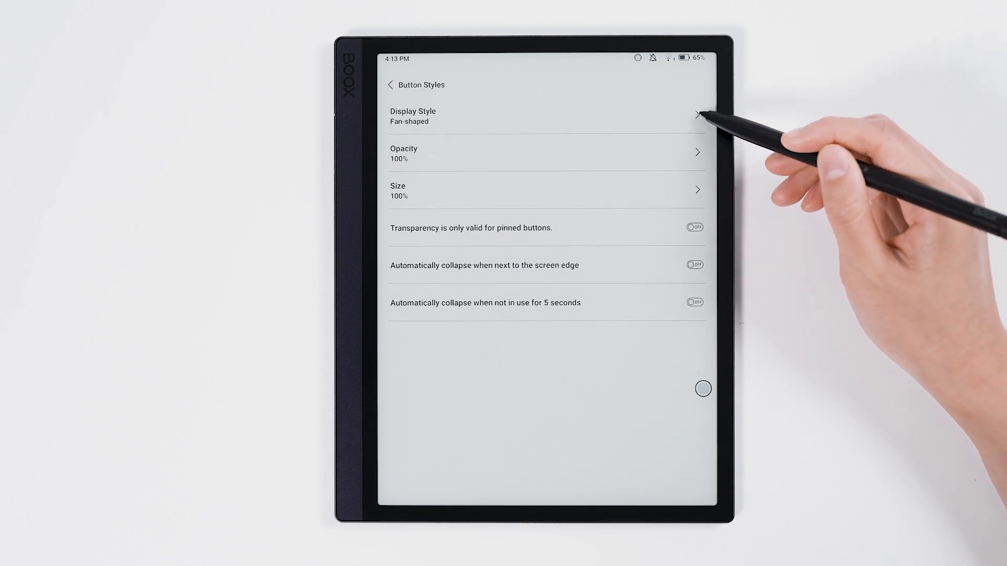
Set the Navigation Ball's Display Style to Horizontal.
{"action": "left_click", "coordinate": [546, 116]}
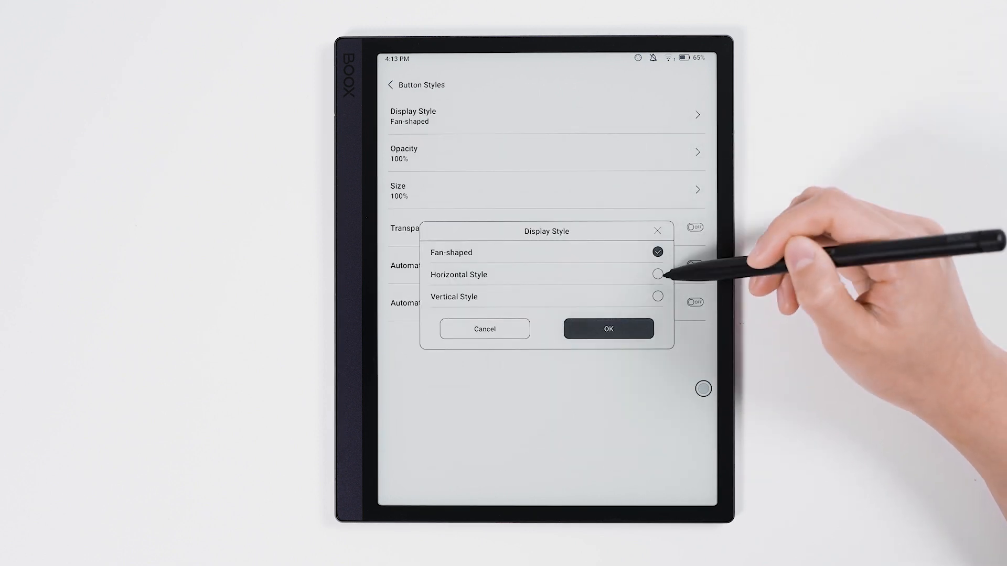
{"action": "left_click", "coordinate": [657, 274]}
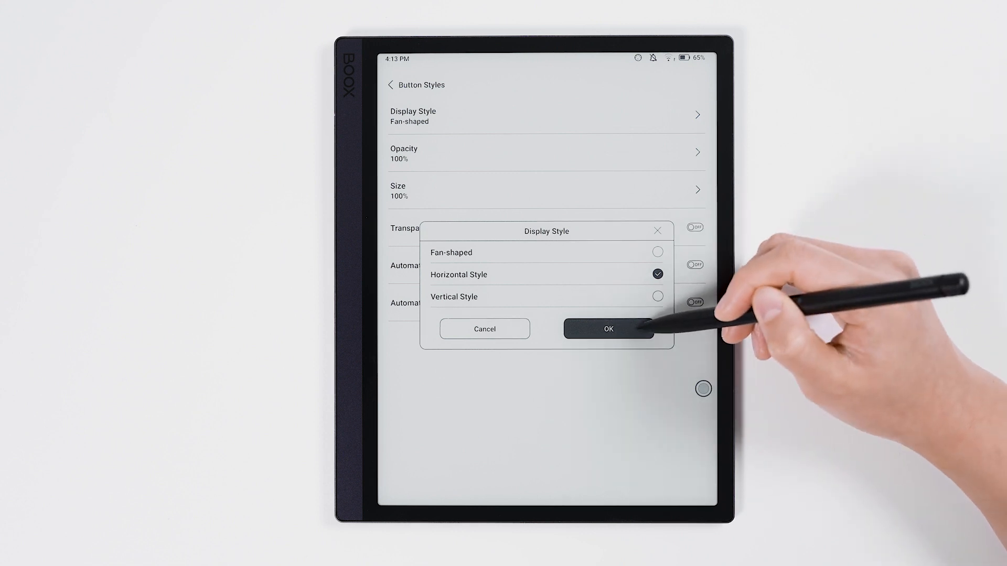
{"action": "left_click", "coordinate": [607, 329]}
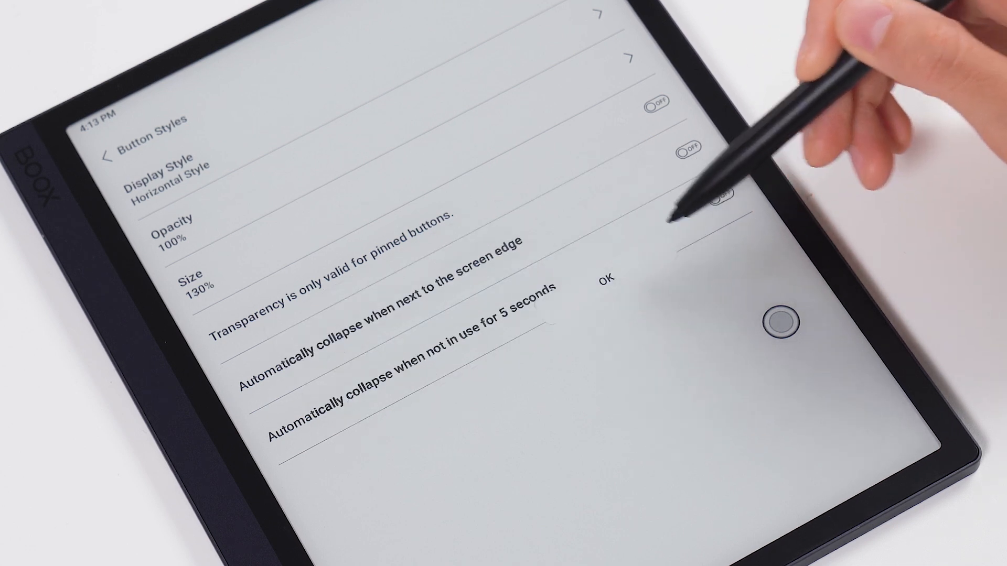
Enable auto-collapse at the screen edge and after 5 seconds idle, then test the ball.
{"action": "left_click", "coordinate": [779, 324]}
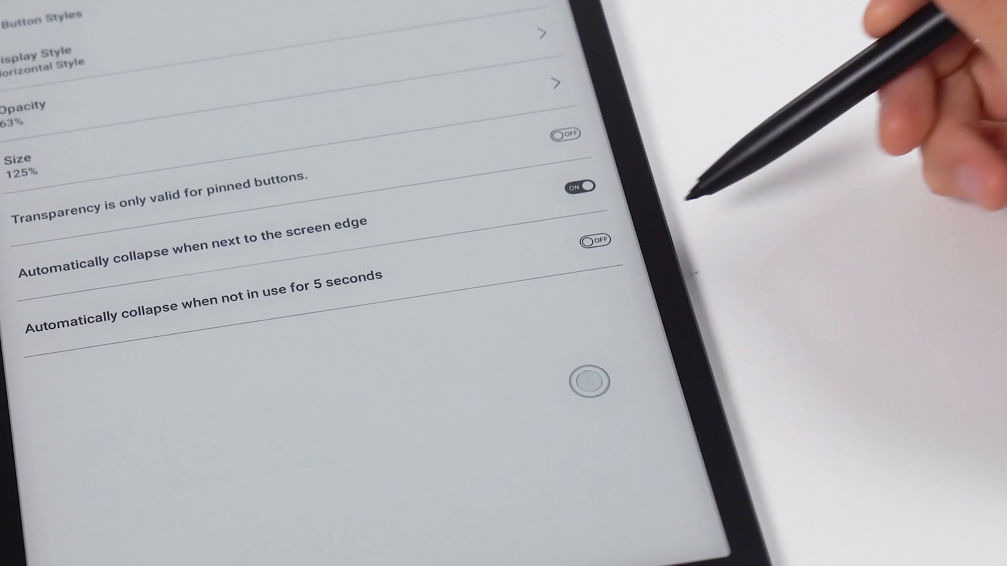
{"action": "left_click", "coordinate": [594, 239]}
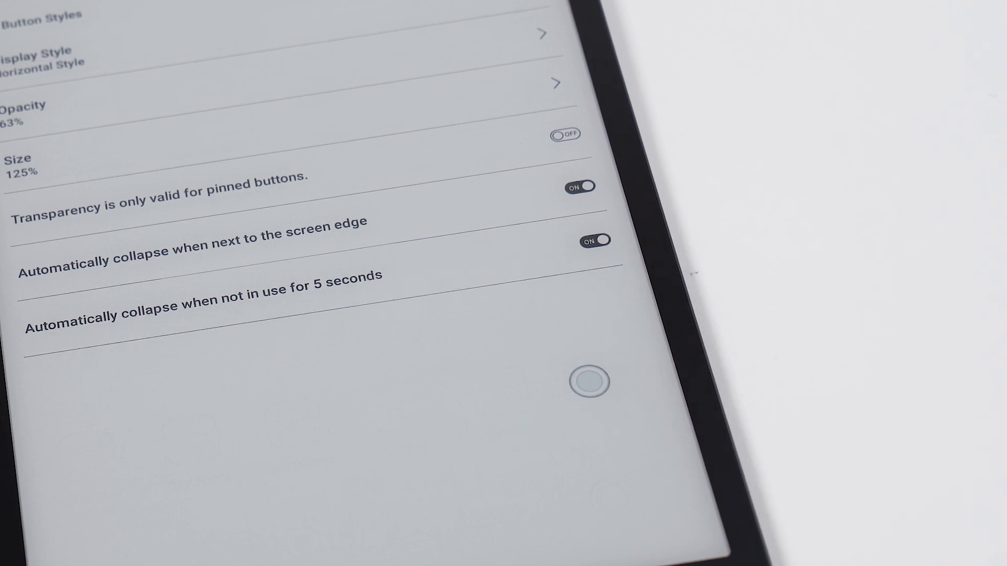
{"action": "left_click", "coordinate": [586, 382]}
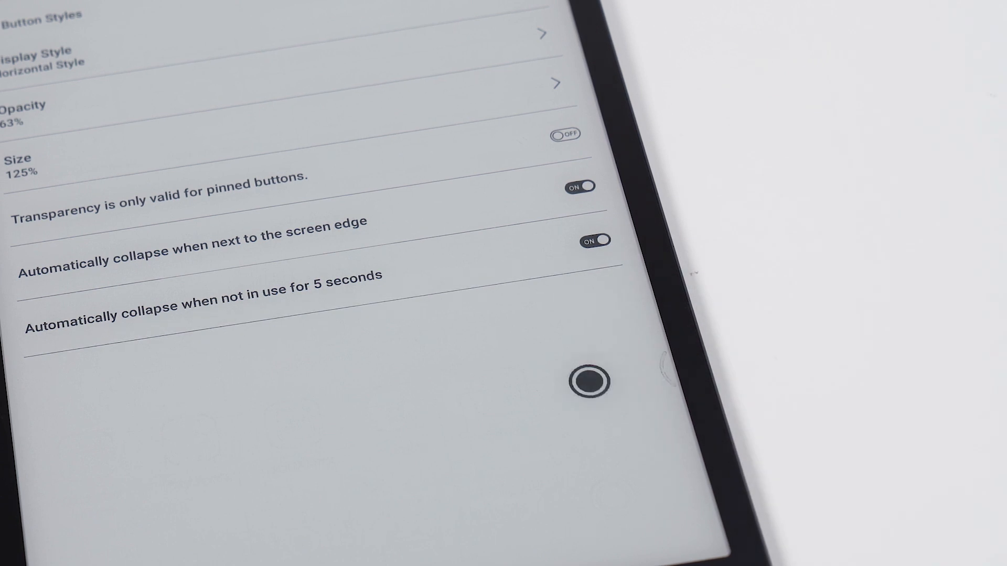